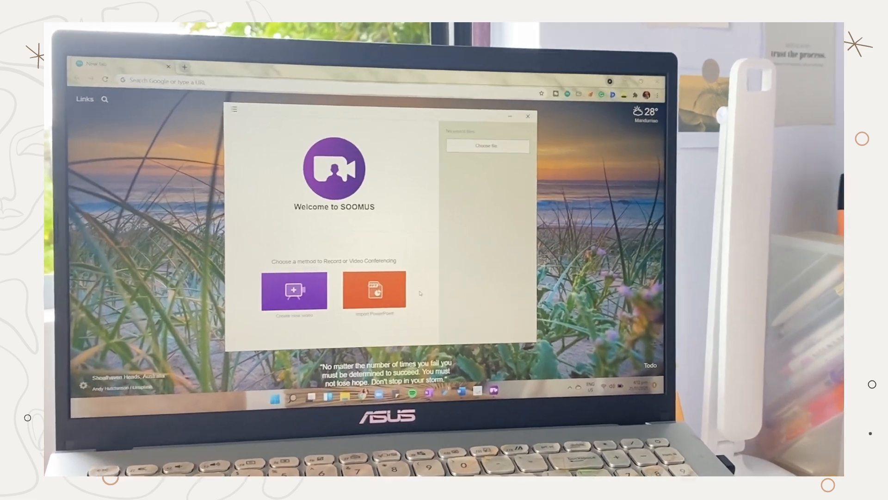
# Scroll the notes down to the Cell division section with the mitosis and meiosis explanations.
pyautogui.click(374, 290)
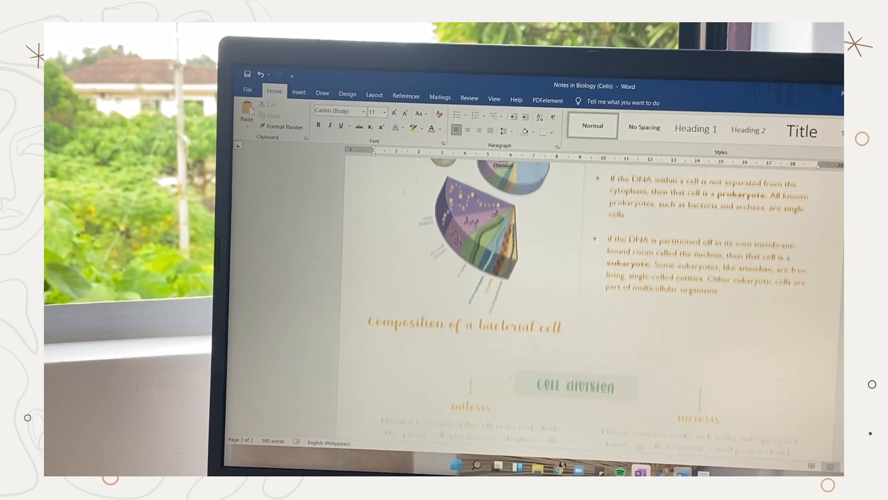
pyautogui.scroll(-3)
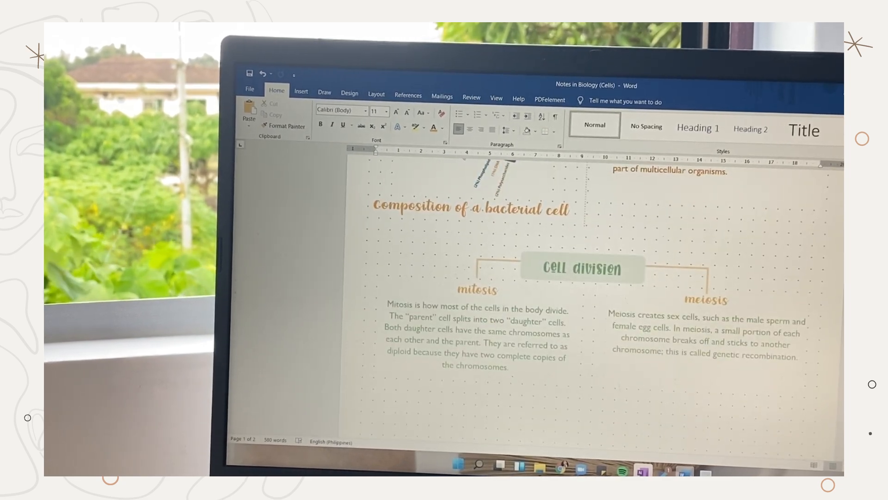